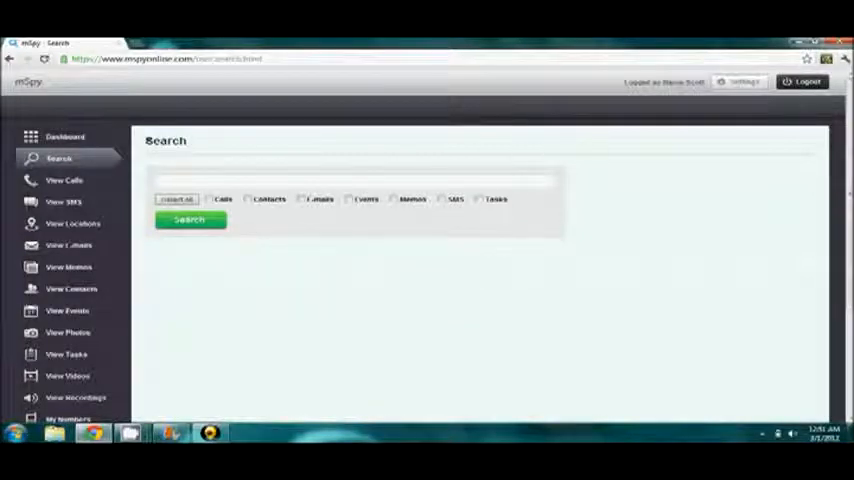
Step: Scroll the sidebar down and go to My Numbers to edit the monitored phone's details
scroll(down, 3)
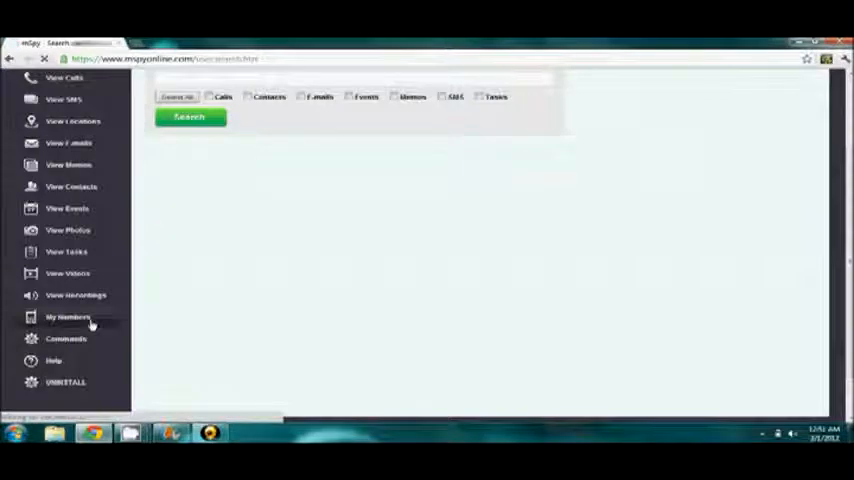
click(68, 317)
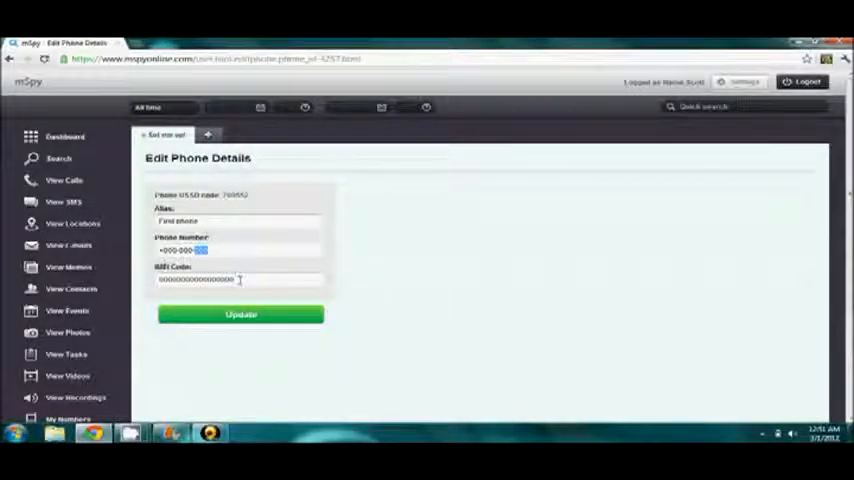
Step: Replace the phone number and IMEI code on Edit Phone Details, then return to the Dashboard
triple_click(197, 279)
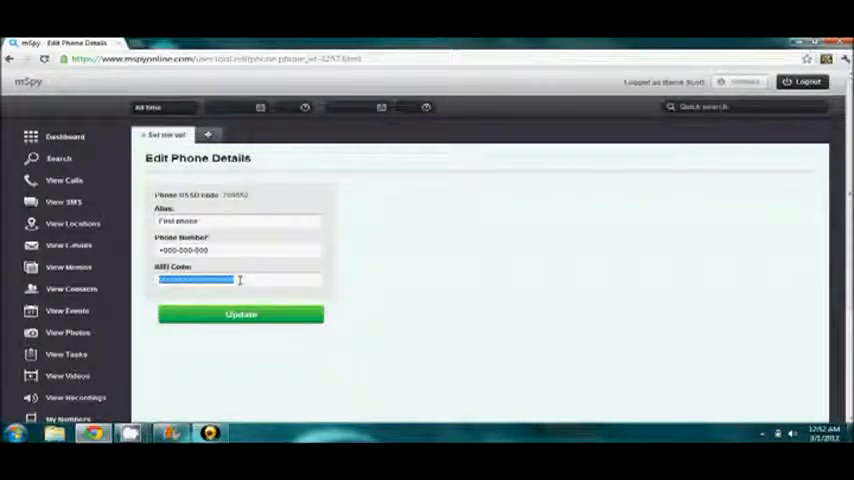
click(240, 315)
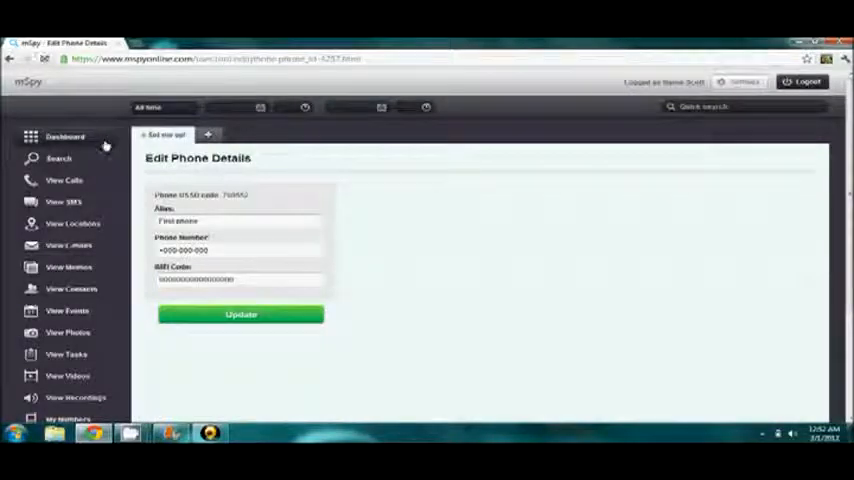
click(64, 137)
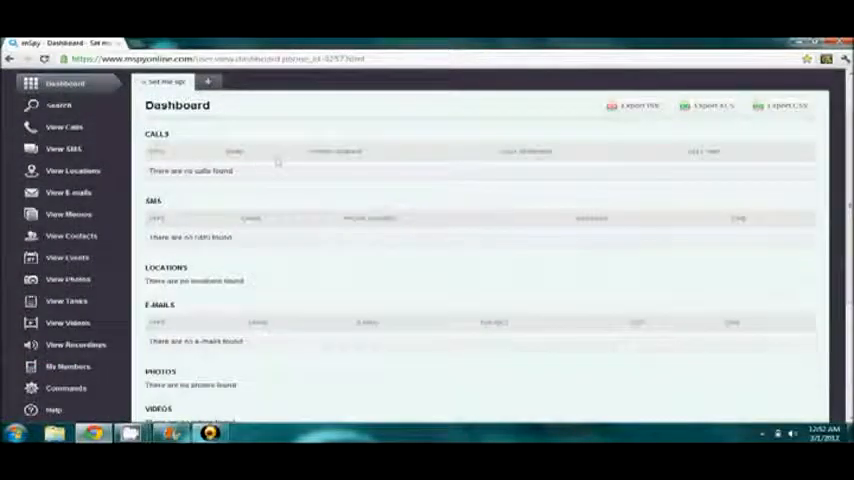
Step: Scroll through the empty calls, SMS, locations, e-mails, photos, videos and recordings down to Total Stats
scroll(down, 3)
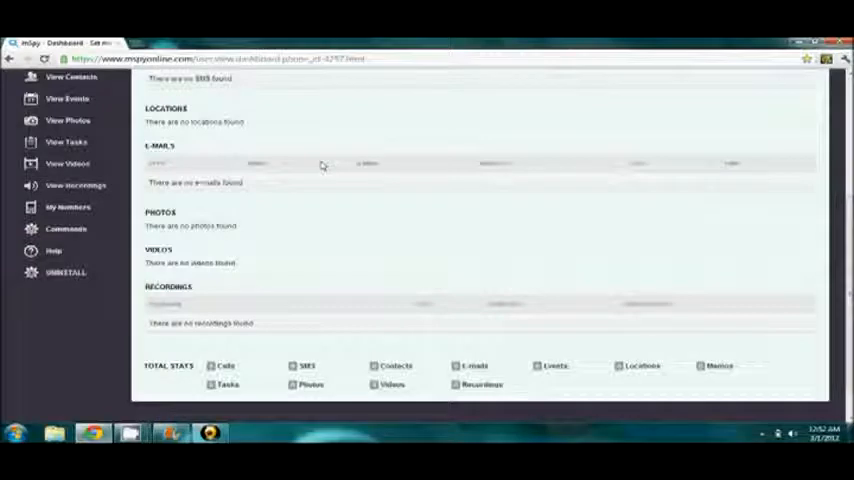
scroll(down, 3)
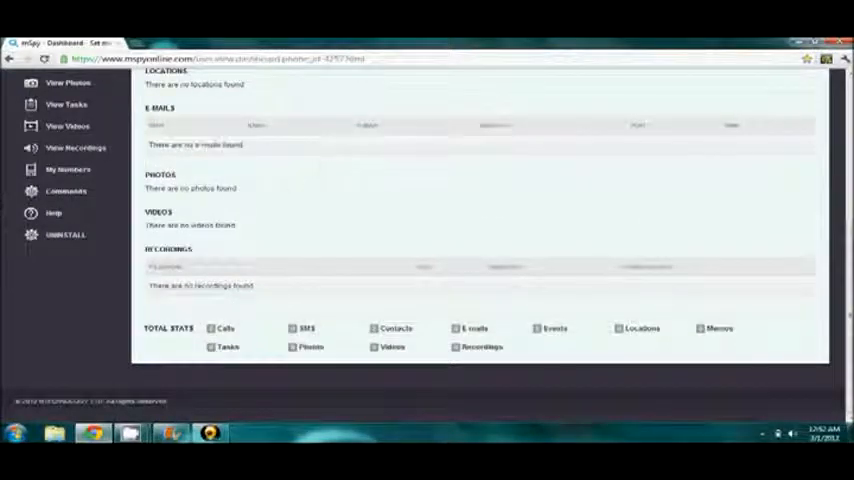